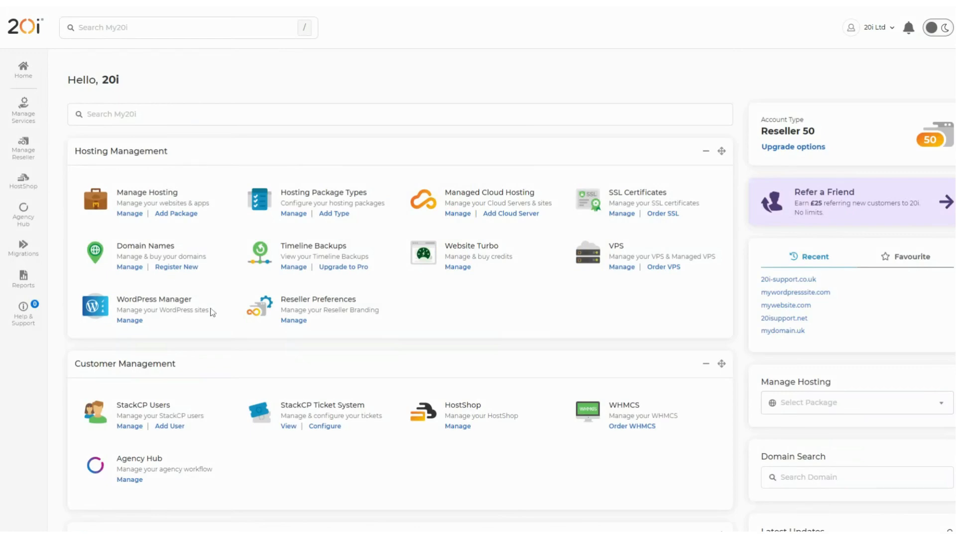
pyautogui.moveTo(134, 229)
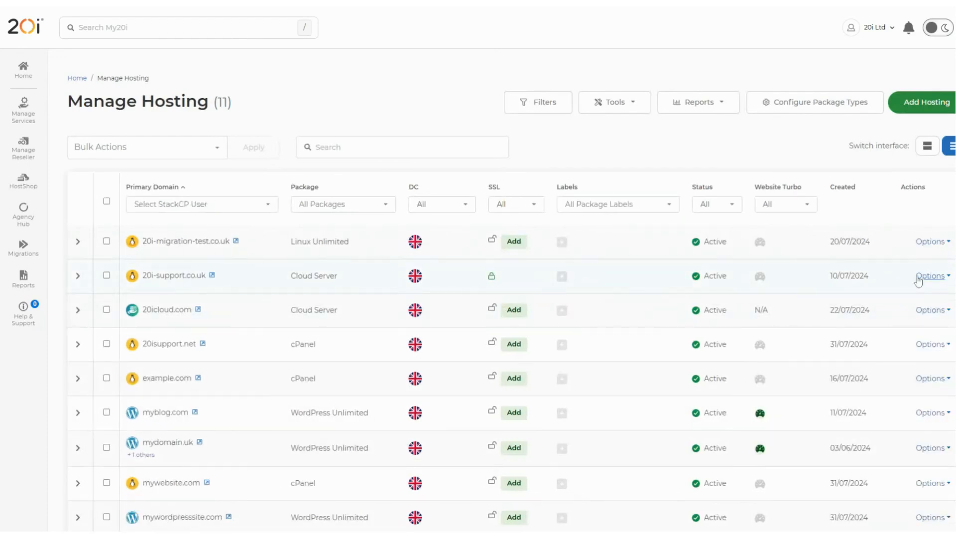
# Step: Manage the 20i-support.co.uk hosting package from its Options menu
pyautogui.click(930, 276)
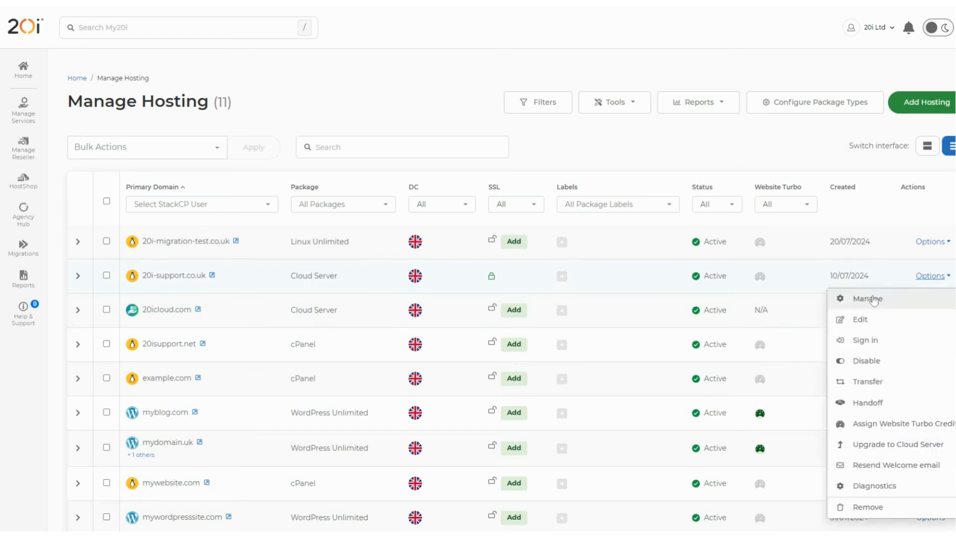
pyautogui.click(869, 299)
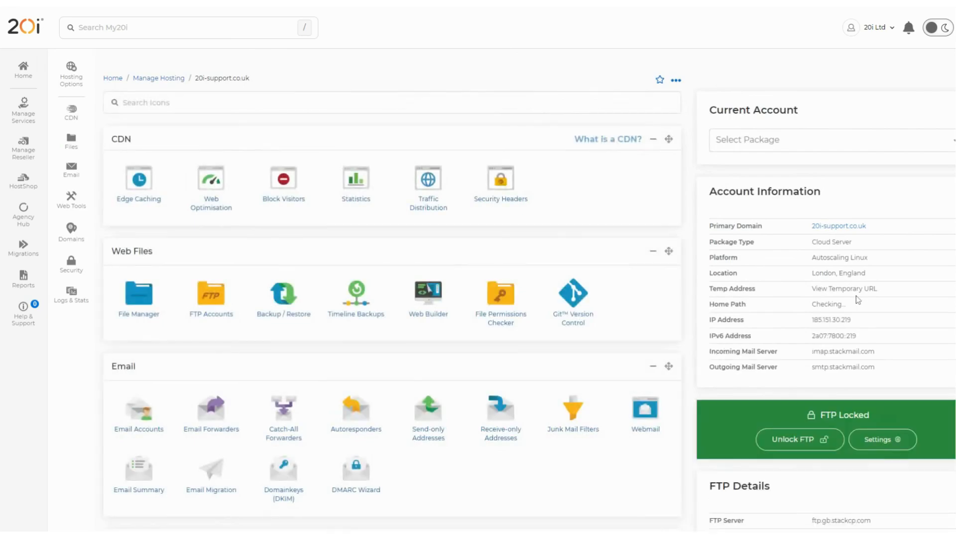
# Step: Go to Domainkeys (DKIM) in the Email section for 20i-support.co.uk
pyautogui.scroll(-3)
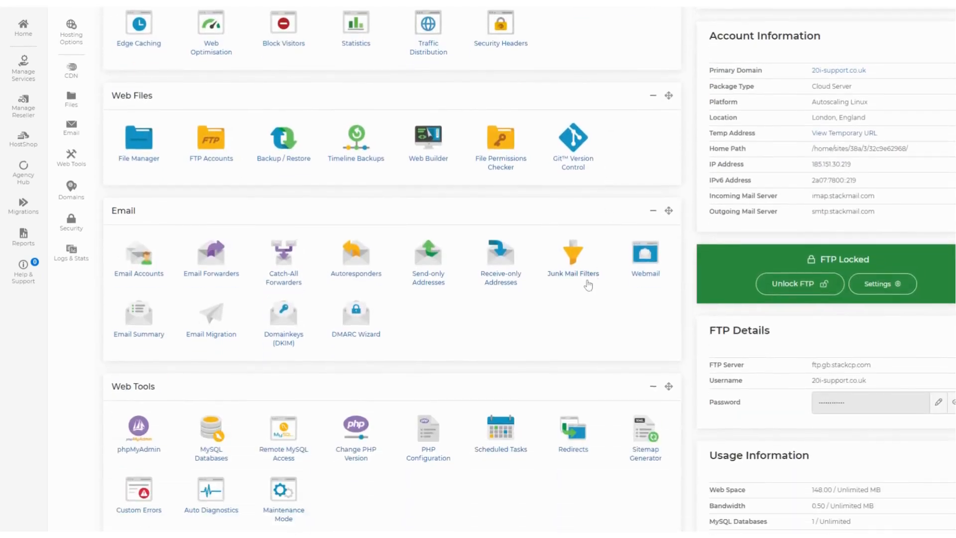
pyautogui.moveTo(586, 283)
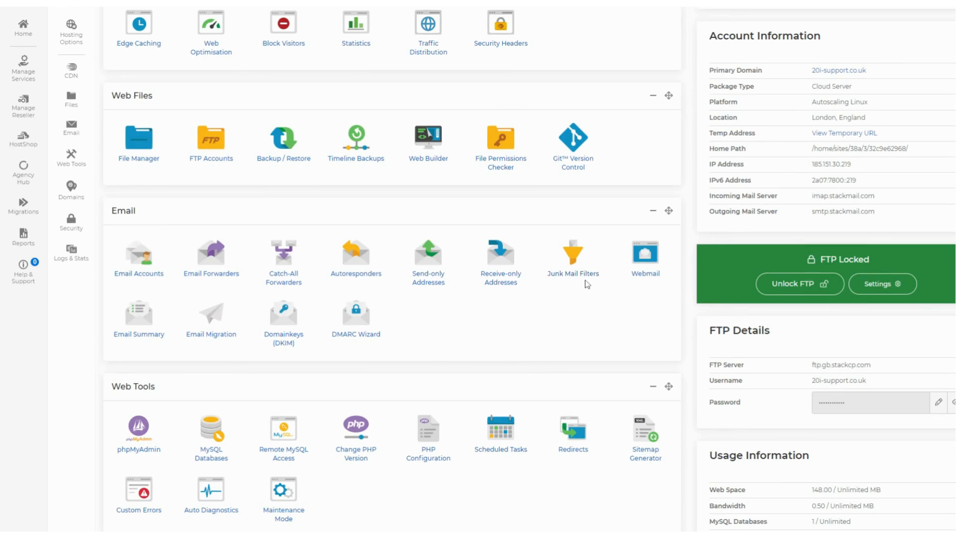
pyautogui.moveTo(288, 319)
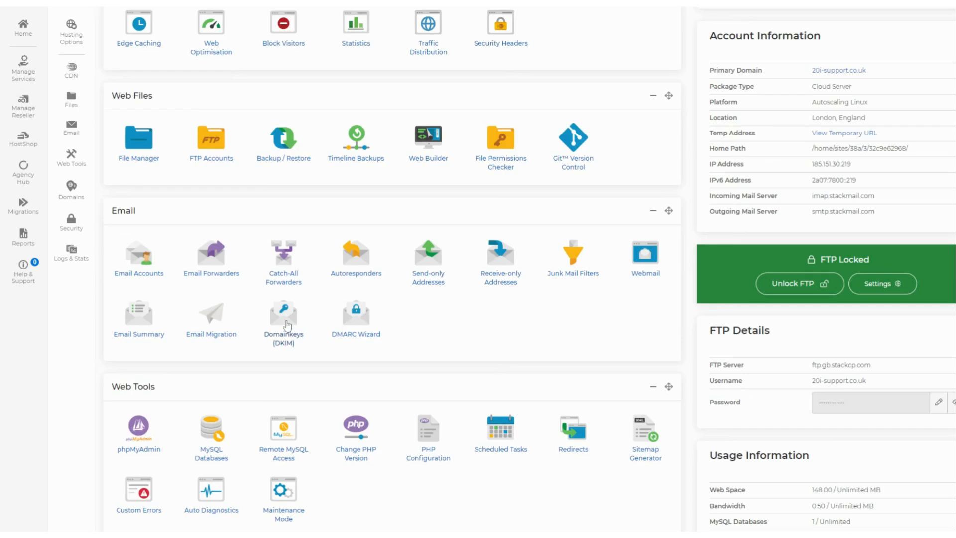
pyautogui.click(283, 310)
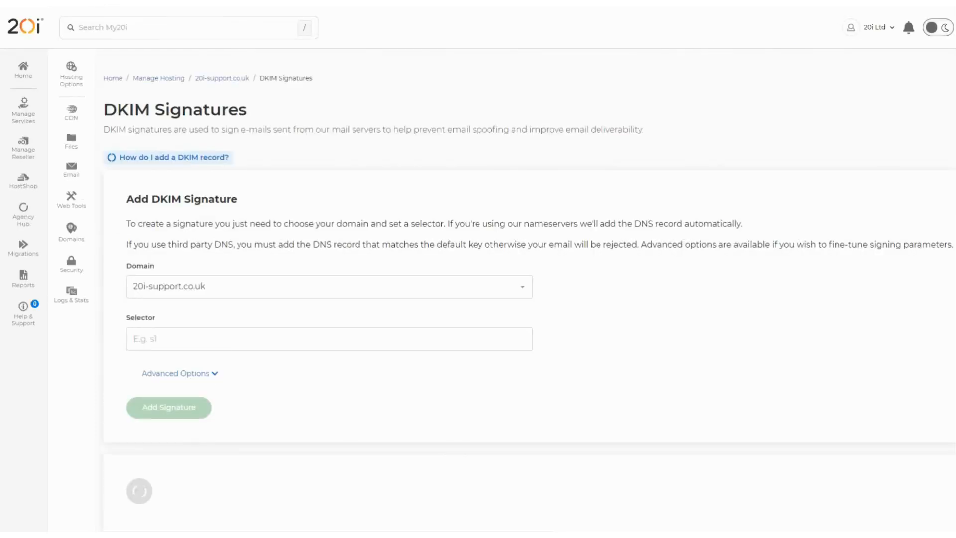
# Step: Add a DKIM signature with selector s1 for 20i-support.co.uk
pyautogui.click(324, 287)
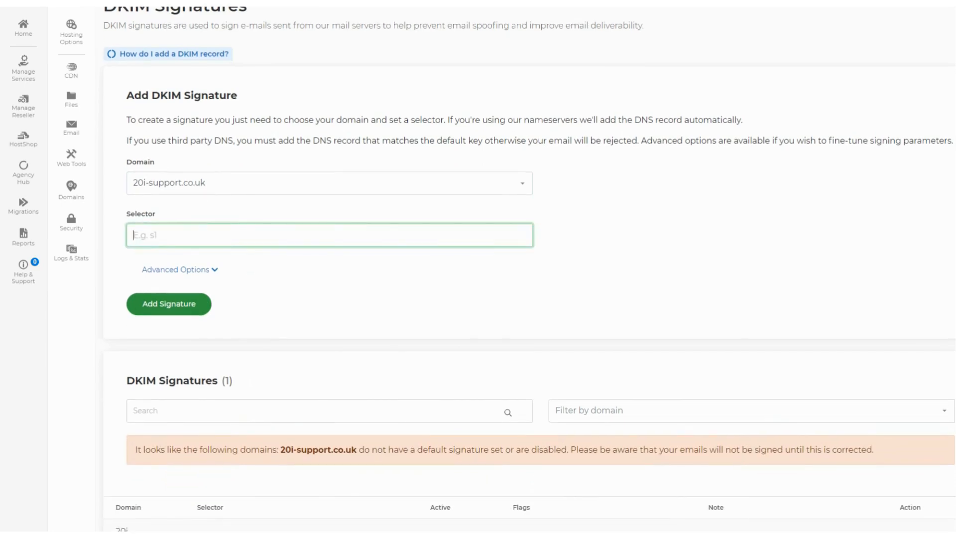
pyautogui.write('s1')
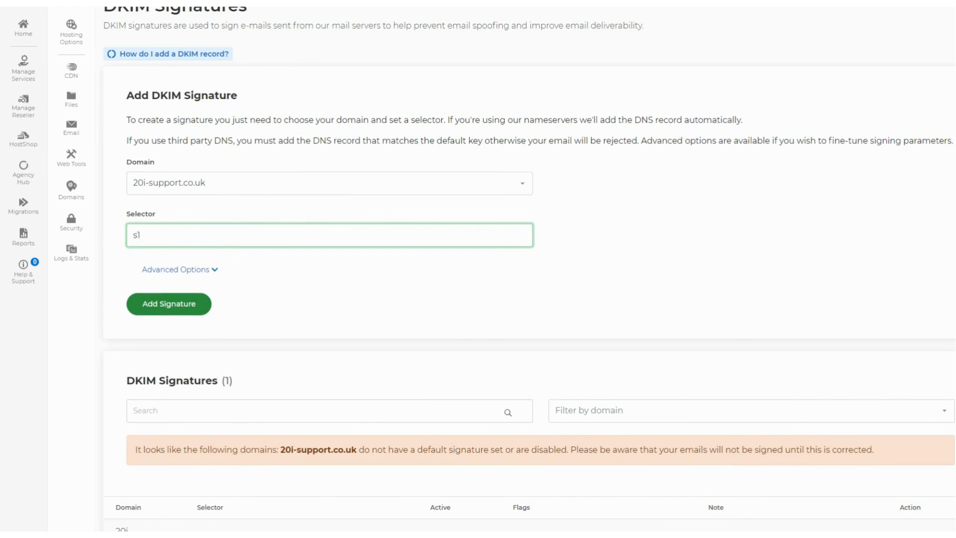
pyautogui.click(168, 304)
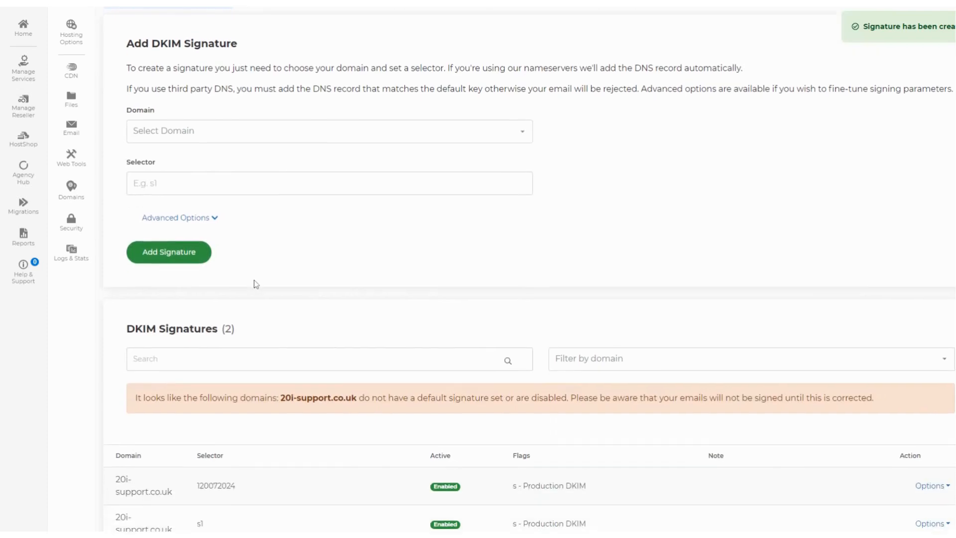
pyautogui.scroll(-3)
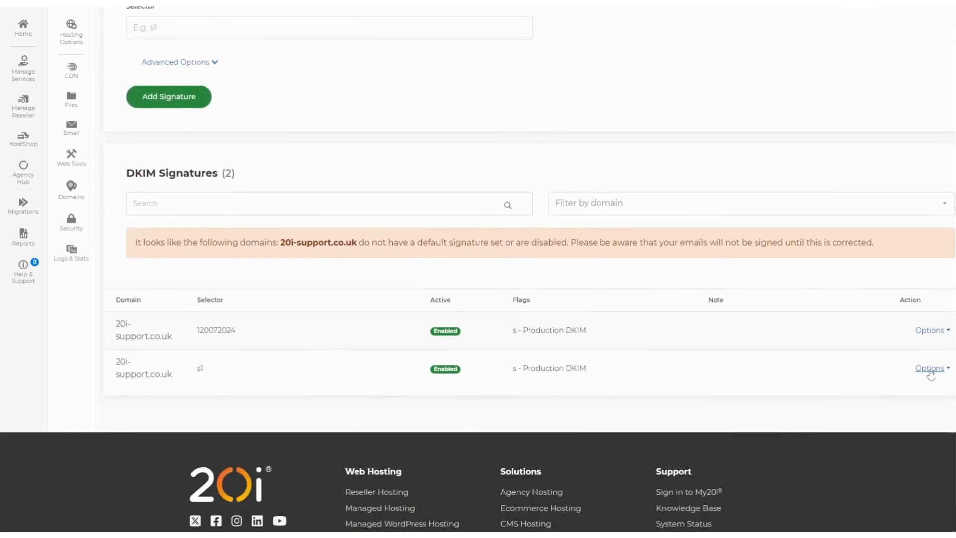
pyautogui.moveTo(817, 382)
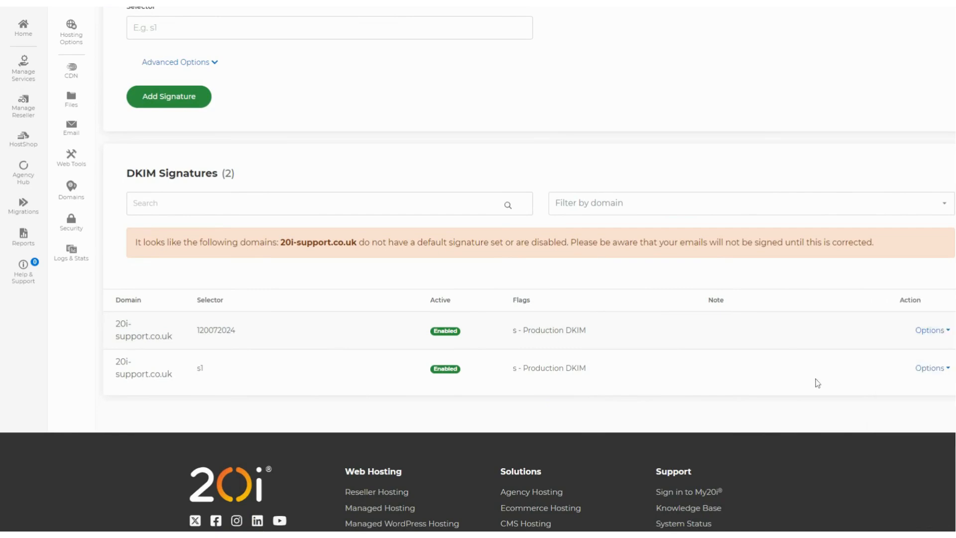
pyautogui.scroll(3)
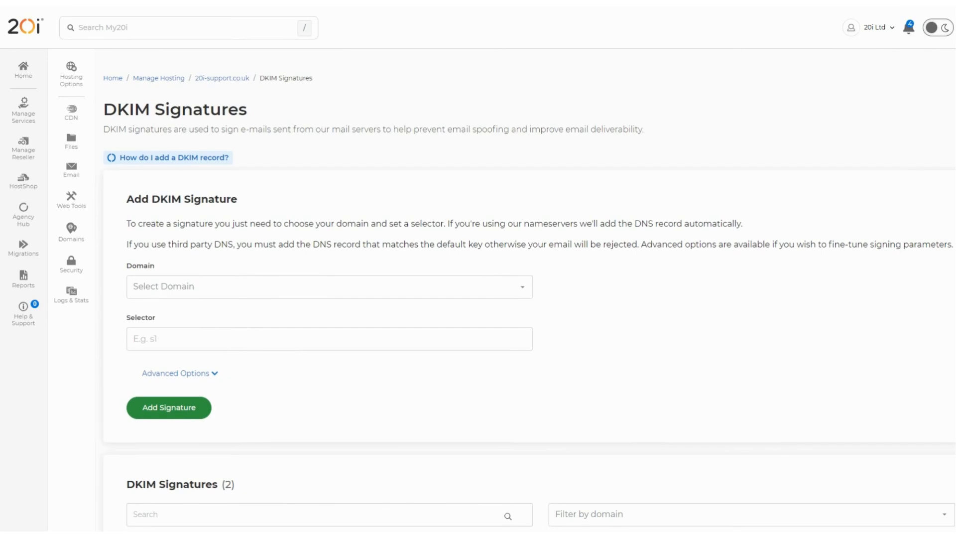
pyautogui.moveTo(699, 372)
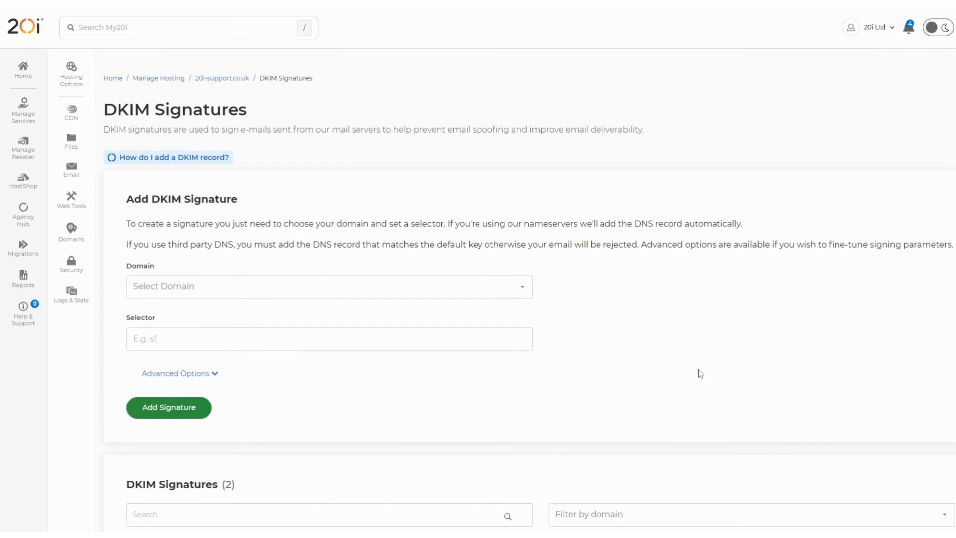
pyautogui.moveTo(261, 372)
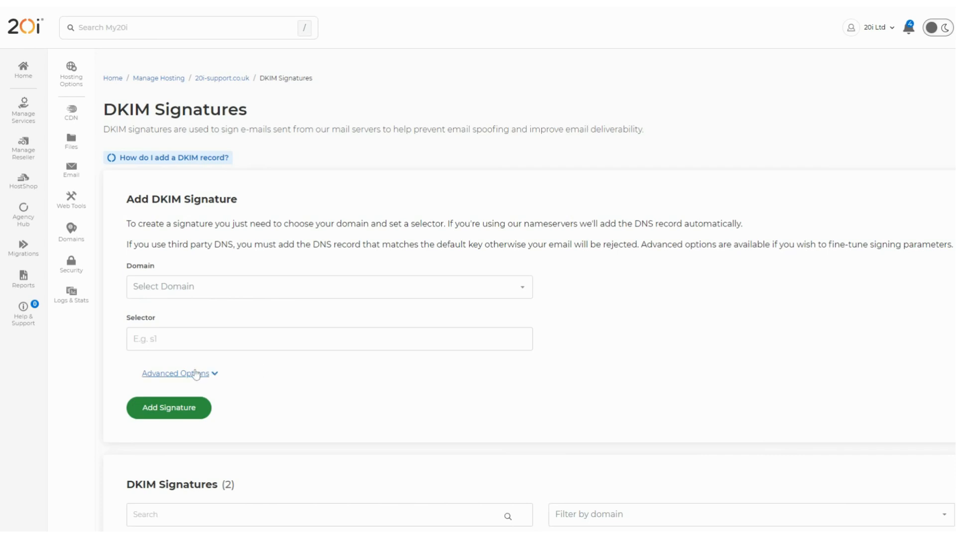
# Step: Show the Advanced Options of the add-signature form
pyautogui.click(175, 372)
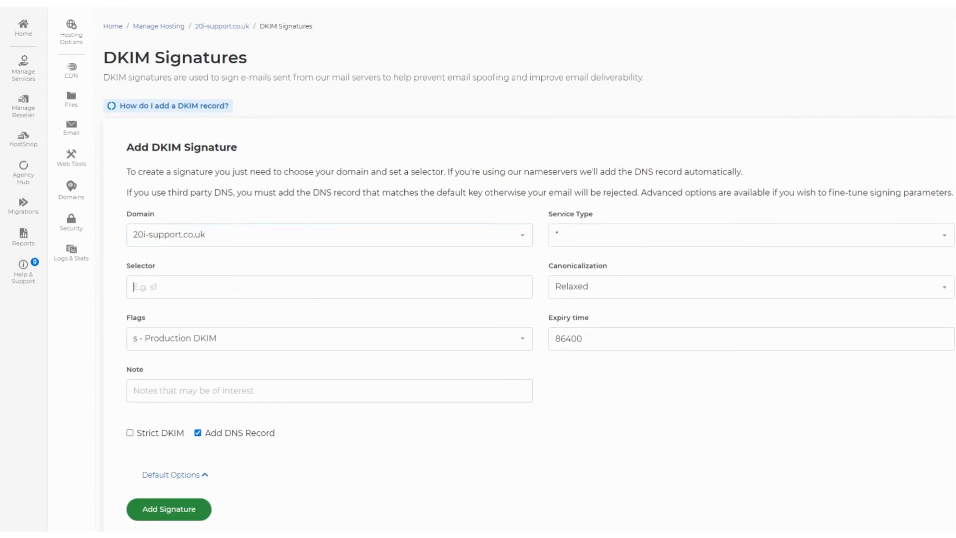
# Step: Enter s2 as the new signature's selector
pyautogui.write('s')
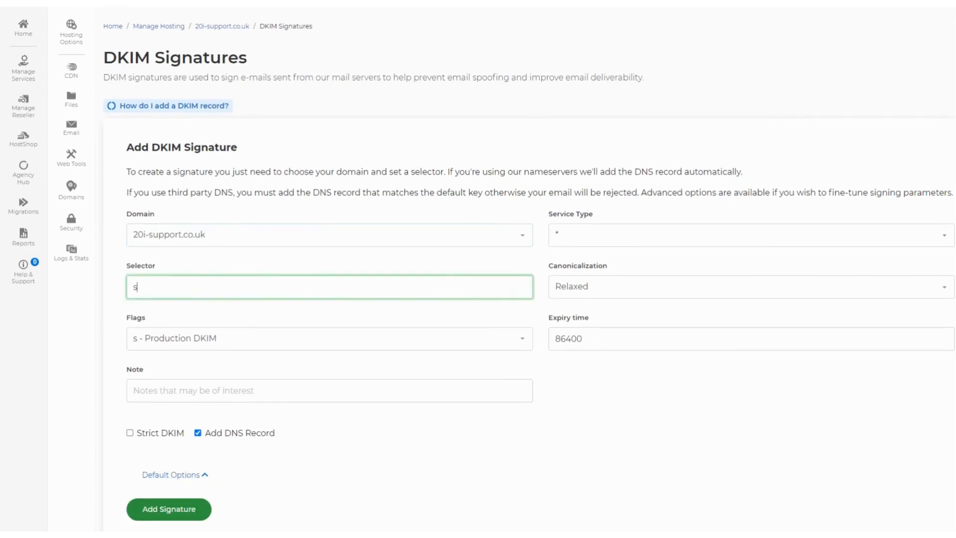
pyautogui.write('2')
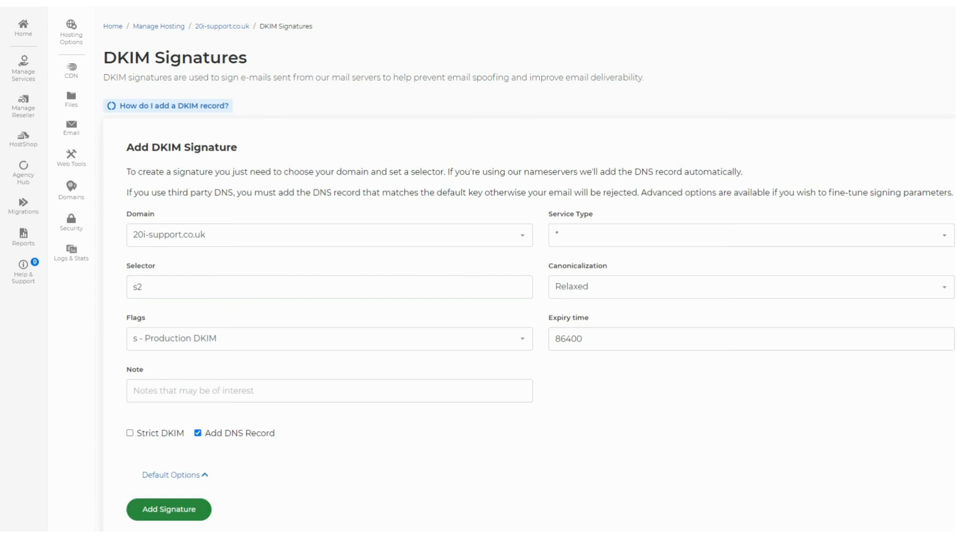
pyautogui.moveTo(165, 309)
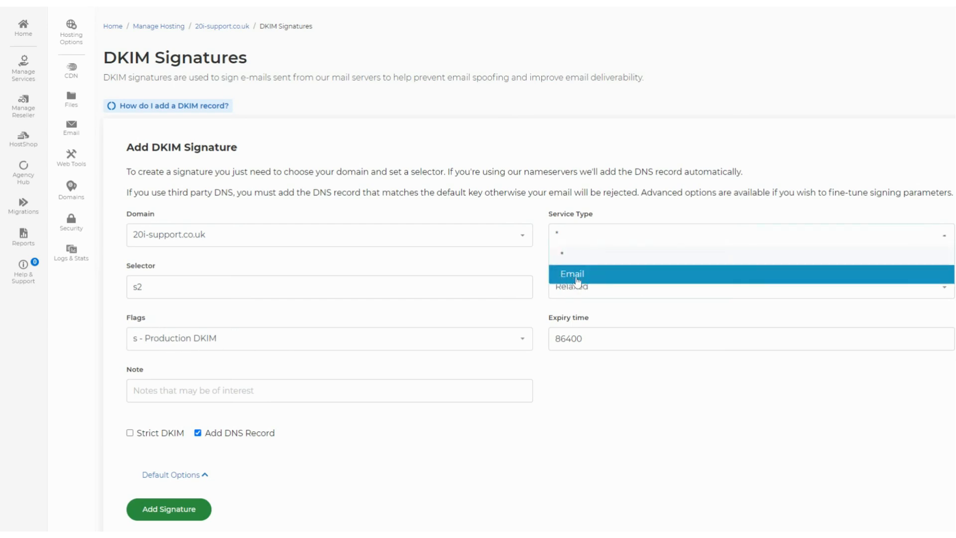
# Step: Choose Email as the service type for the s2 signature
pyautogui.click(573, 273)
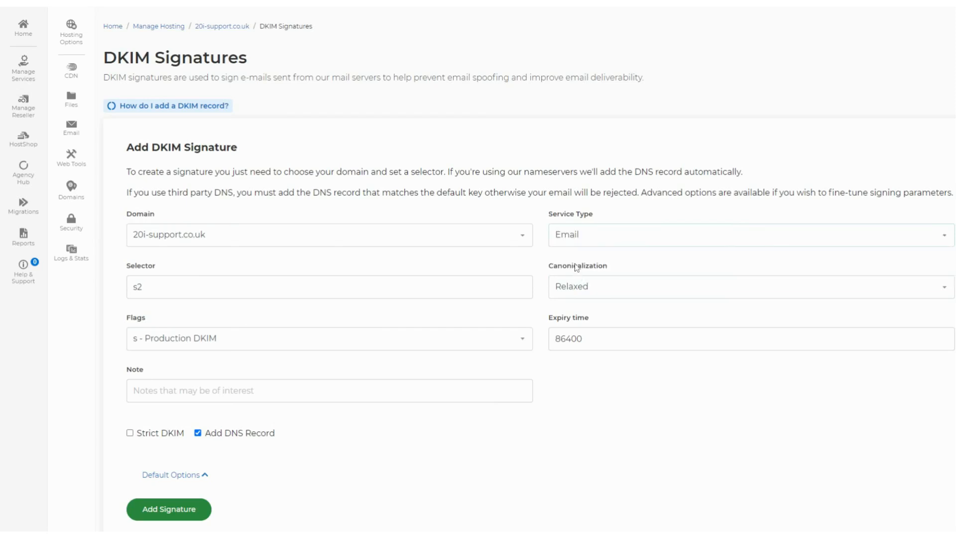
pyautogui.moveTo(575, 261)
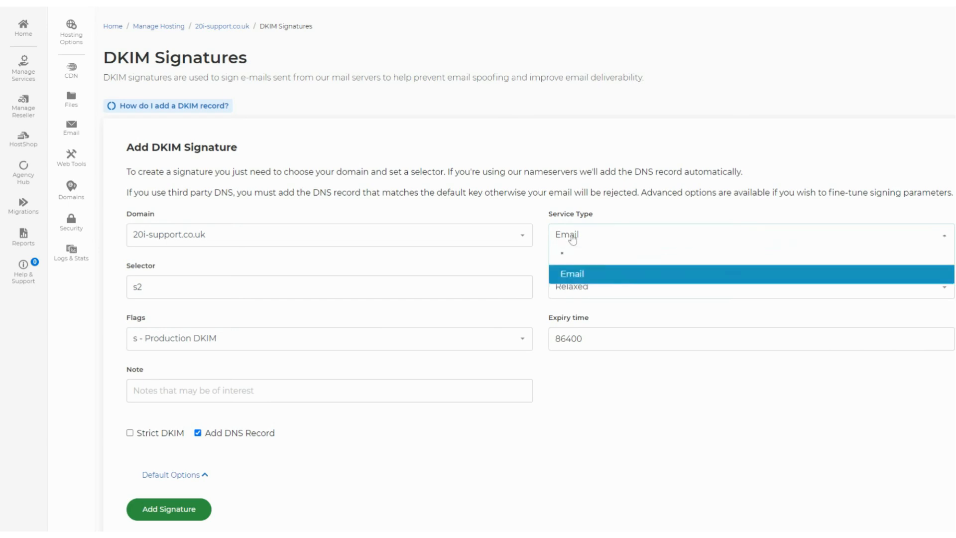
pyautogui.click(571, 274)
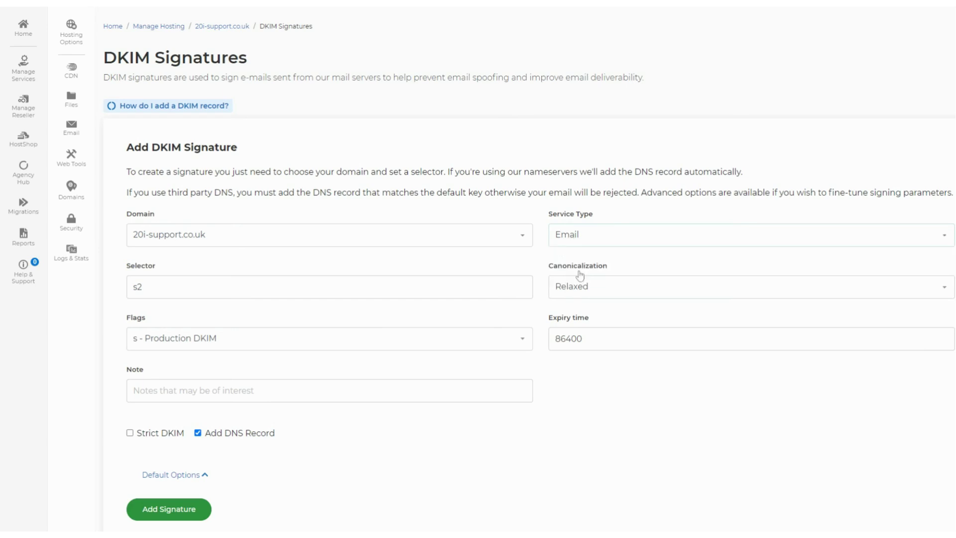
pyautogui.moveTo(586, 261)
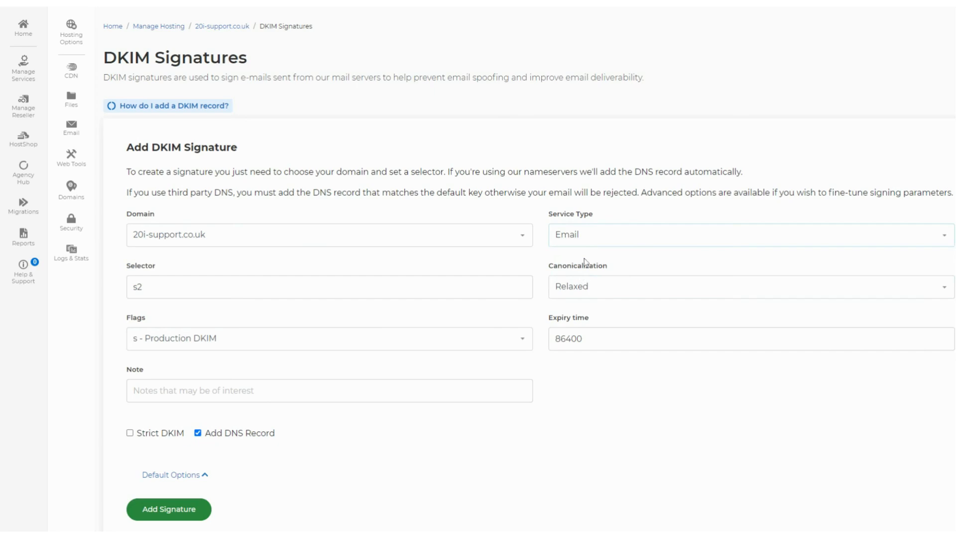
pyautogui.moveTo(591, 291)
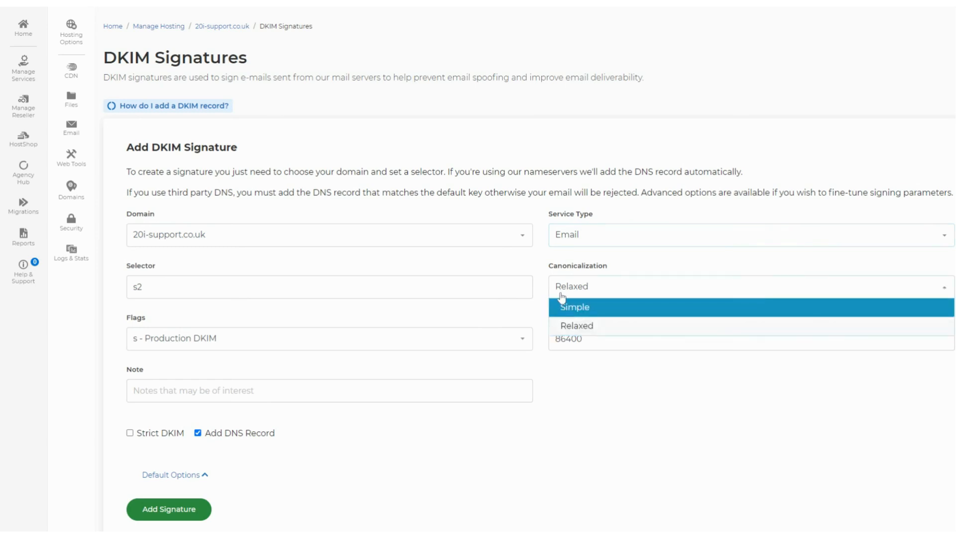
pyautogui.moveTo(574, 328)
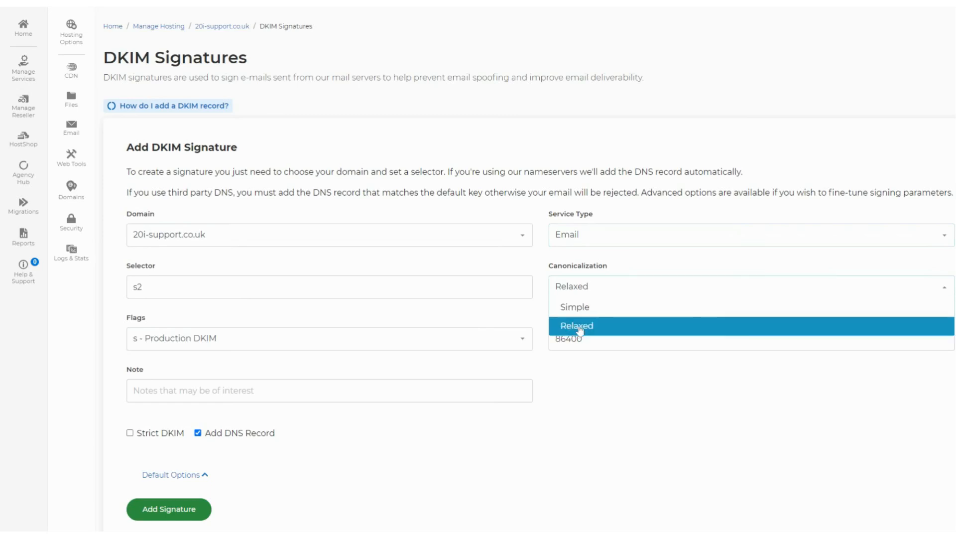
pyautogui.moveTo(573, 329)
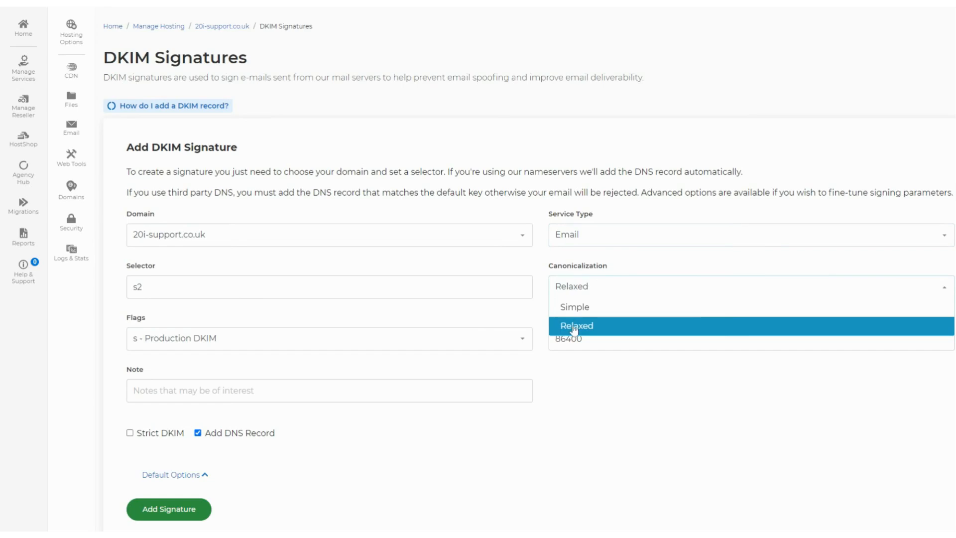
# Step: Choose Relaxed canonicalization for the s2 signature
pyautogui.click(575, 326)
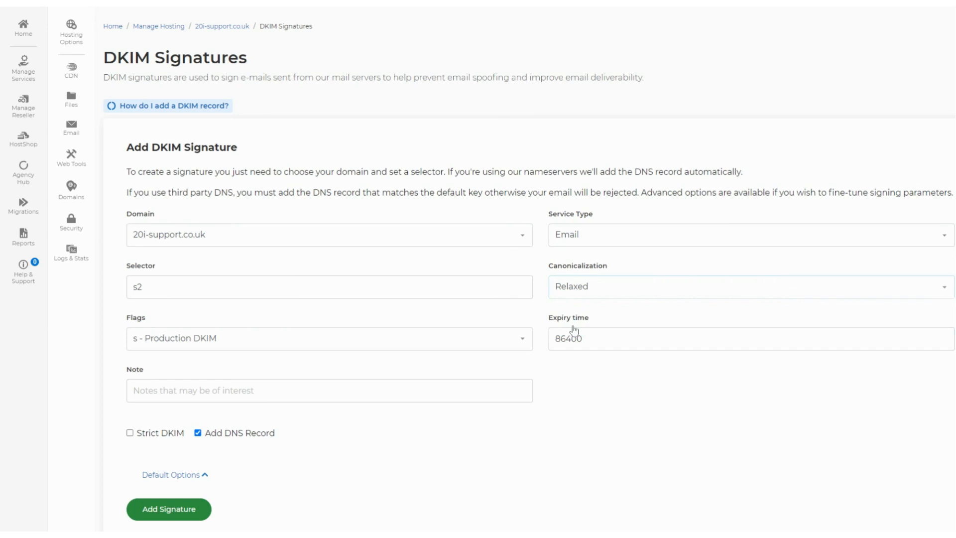
pyautogui.moveTo(552, 321)
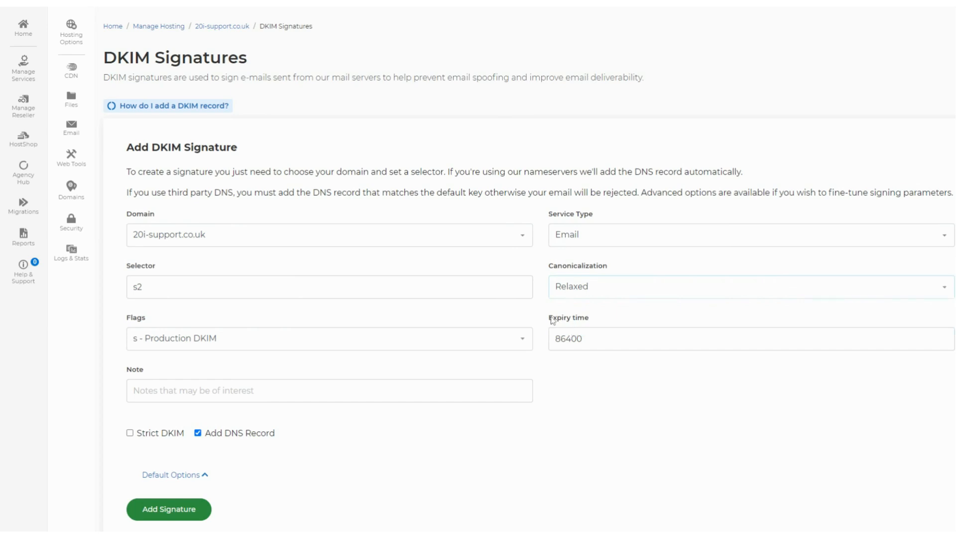
pyautogui.moveTo(543, 314)
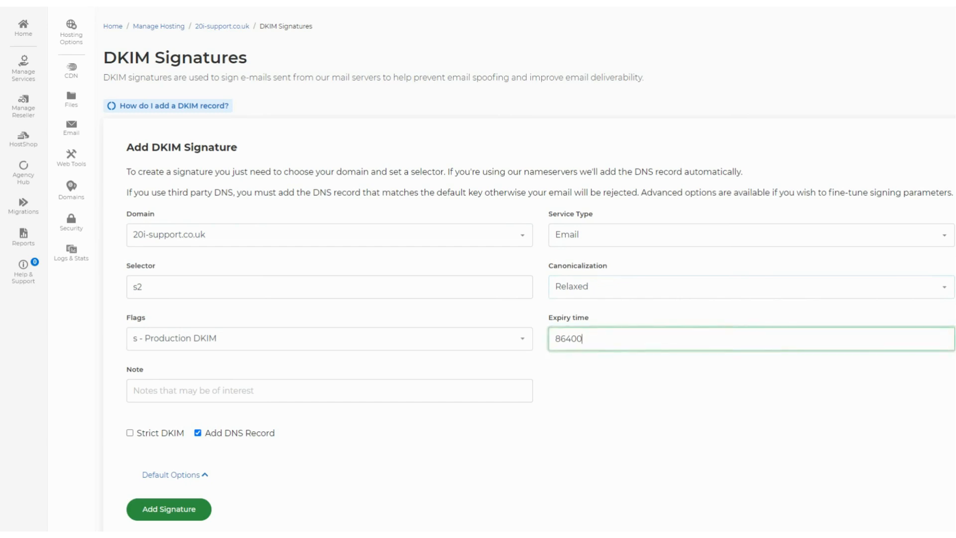
pyautogui.moveTo(580, 362)
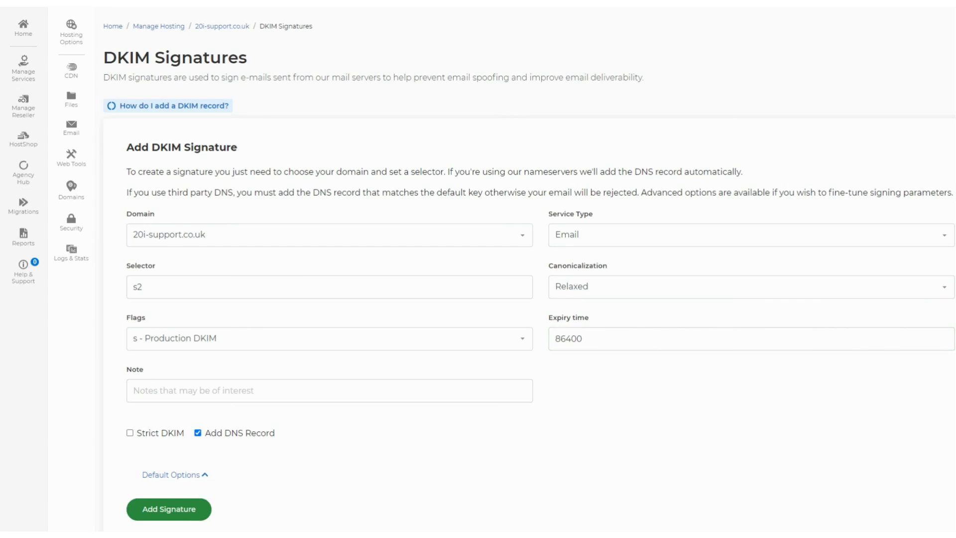
pyautogui.moveTo(436, 343)
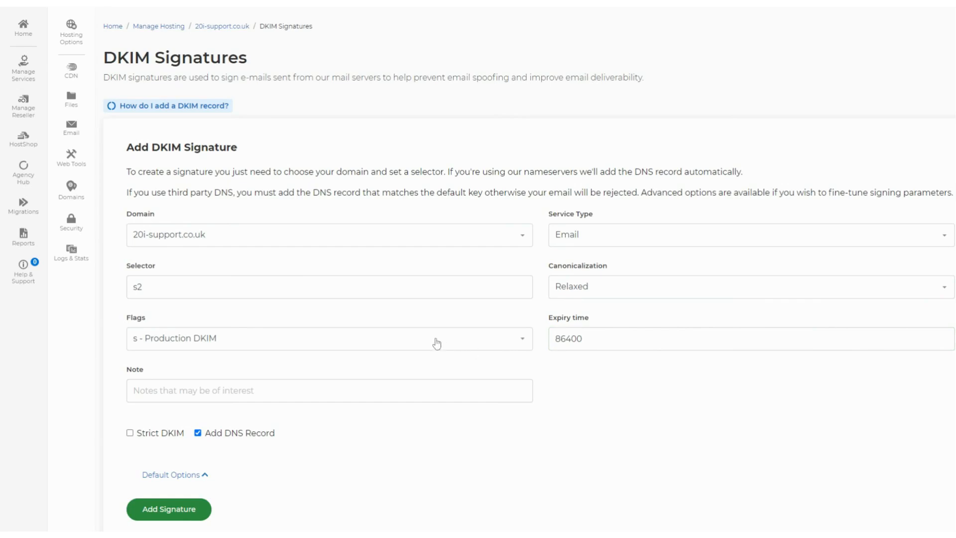
pyautogui.click(329, 338)
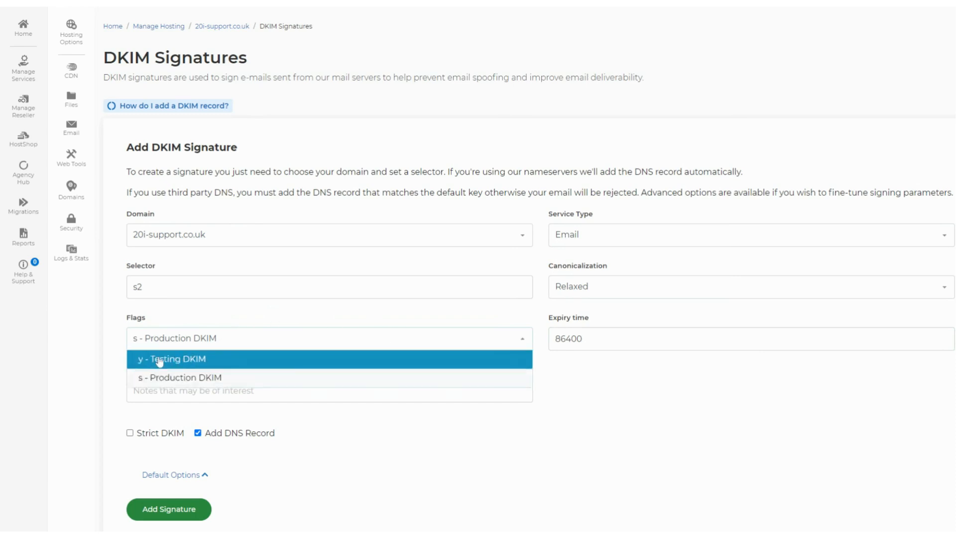
pyautogui.moveTo(161, 379)
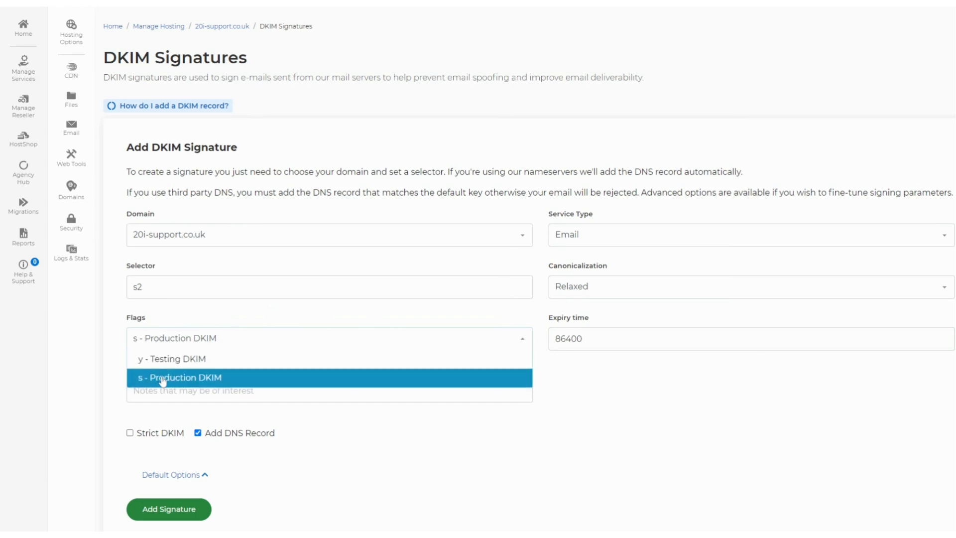
pyautogui.moveTo(155, 362)
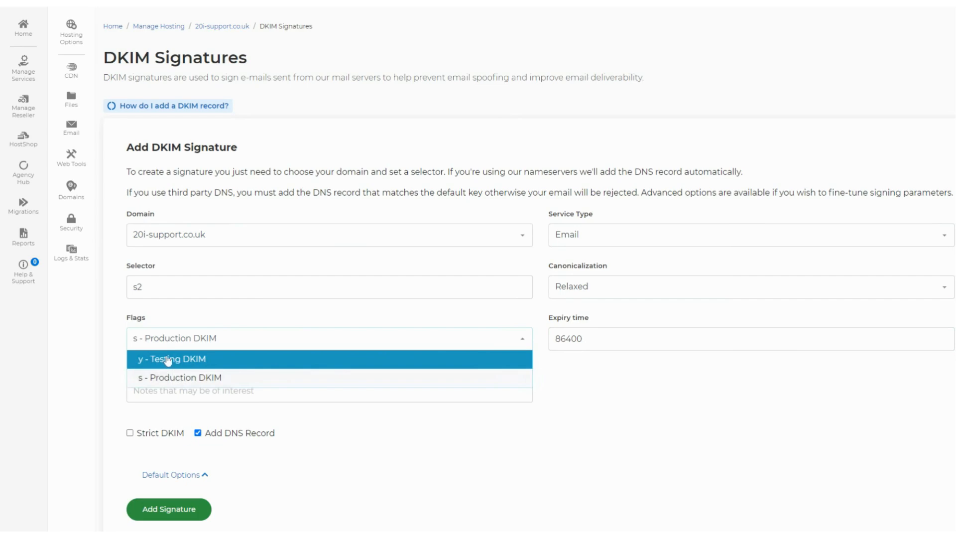
pyautogui.moveTo(183, 370)
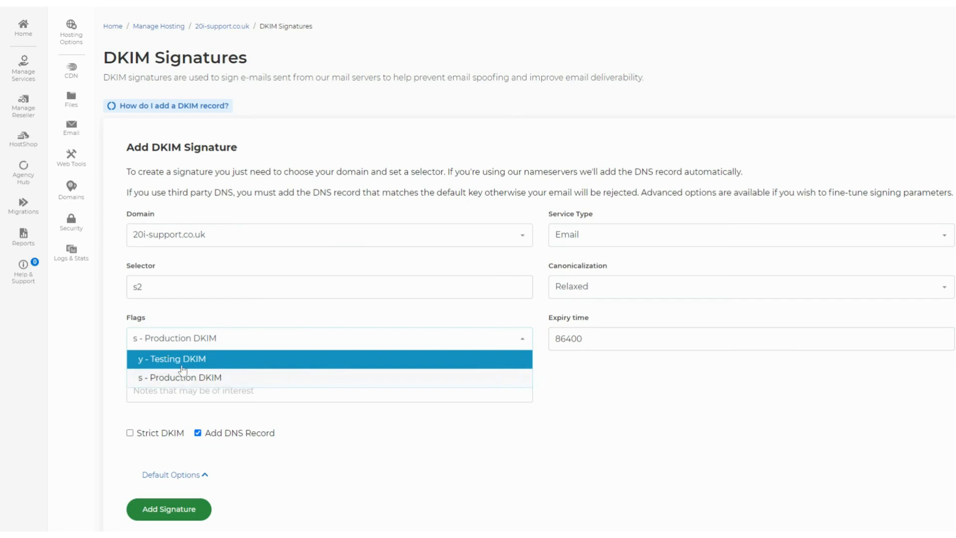
pyautogui.moveTo(217, 367)
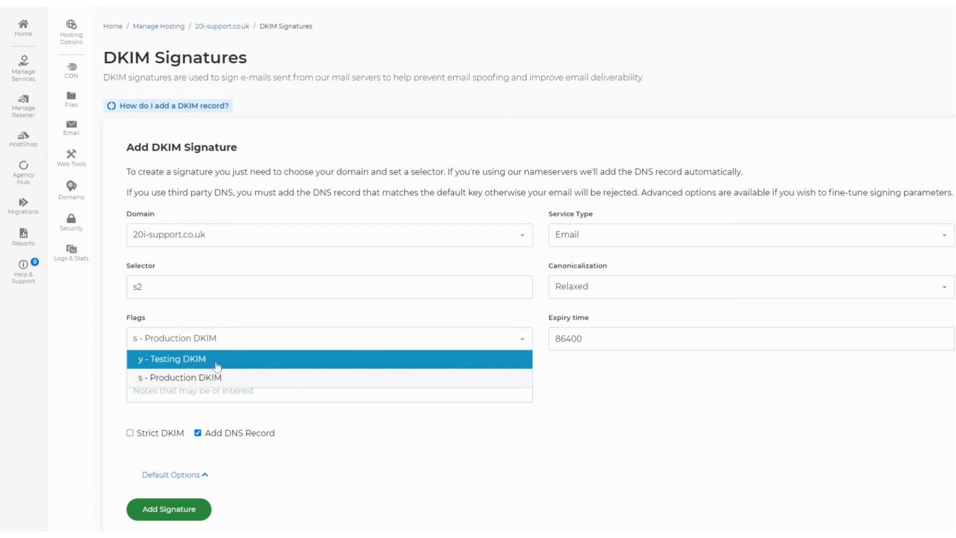
pyautogui.moveTo(193, 381)
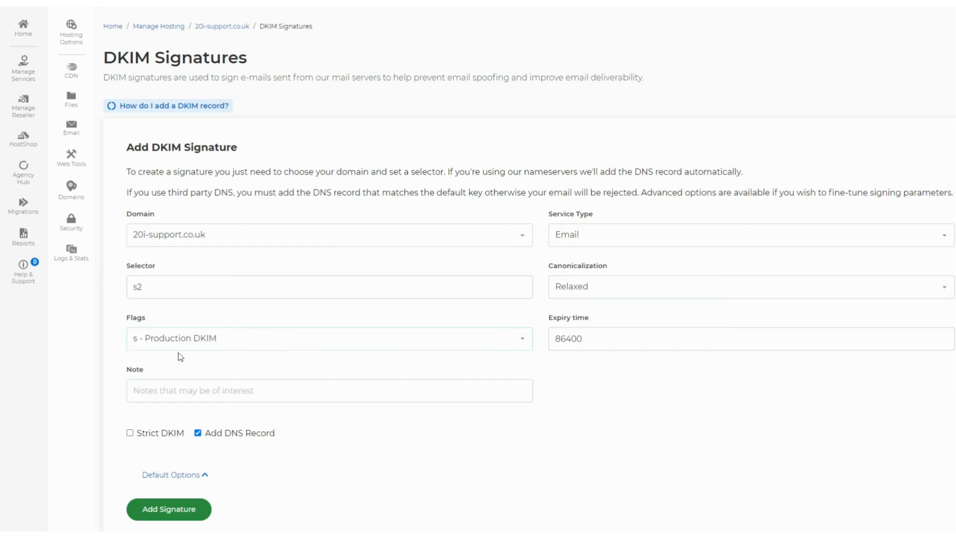
# Step: Submit the s2 signature with Add Signature
pyautogui.scroll(-3)
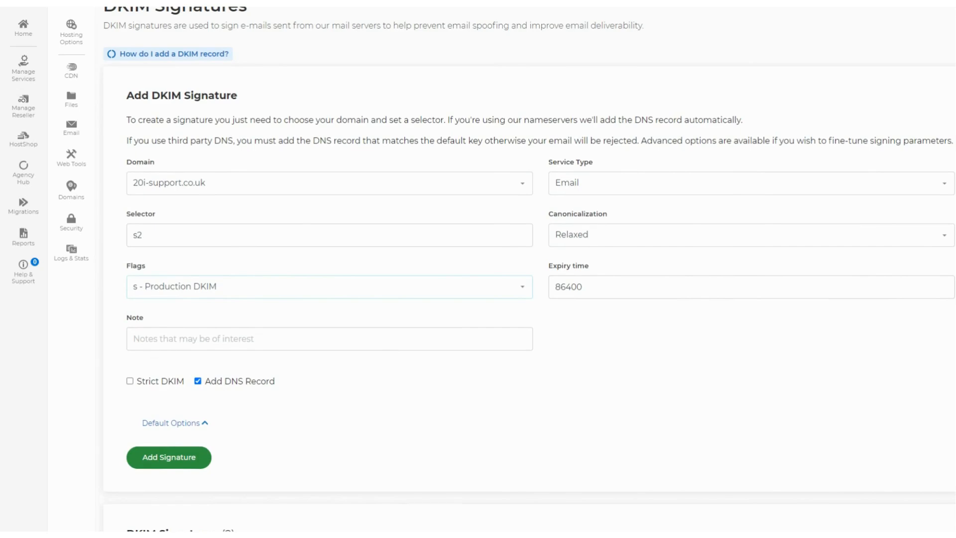
pyautogui.moveTo(159, 356)
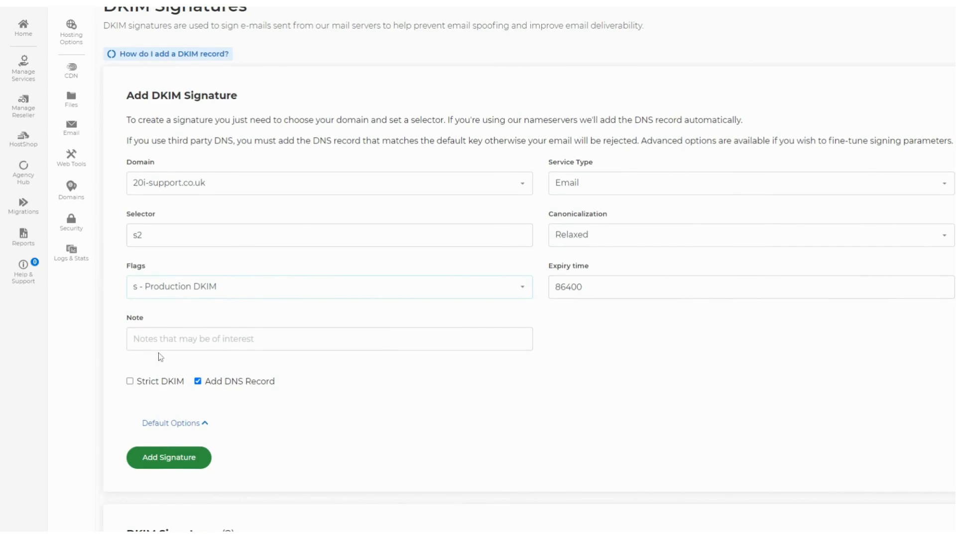
pyautogui.moveTo(166, 462)
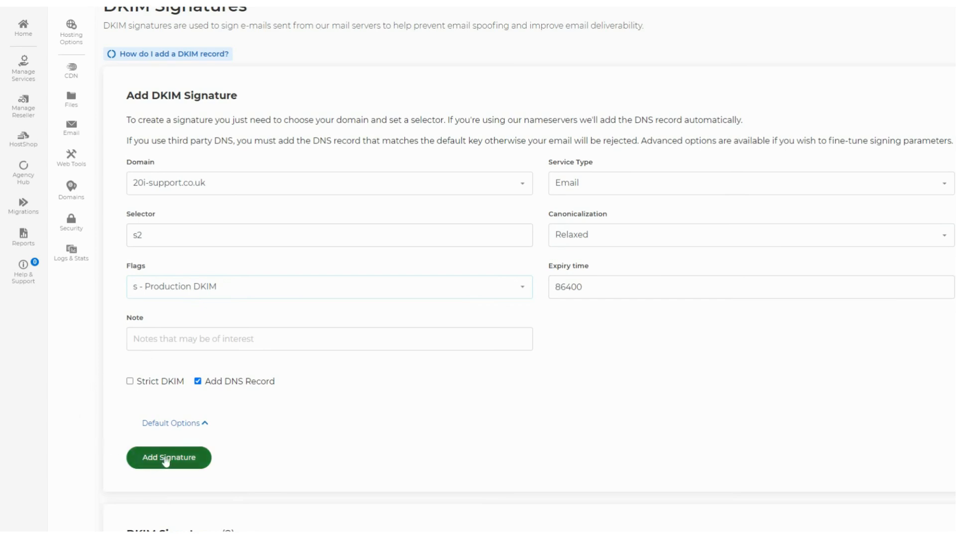
pyautogui.click(168, 457)
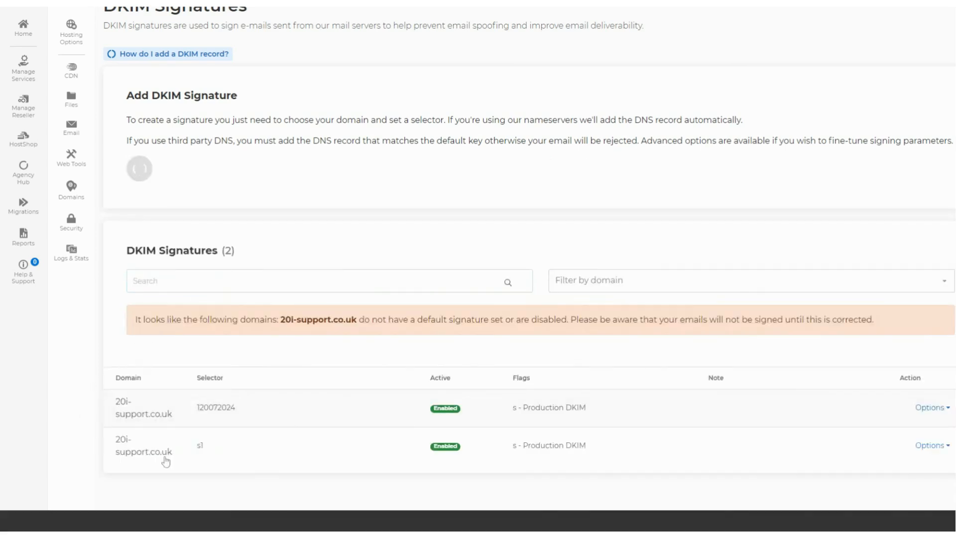